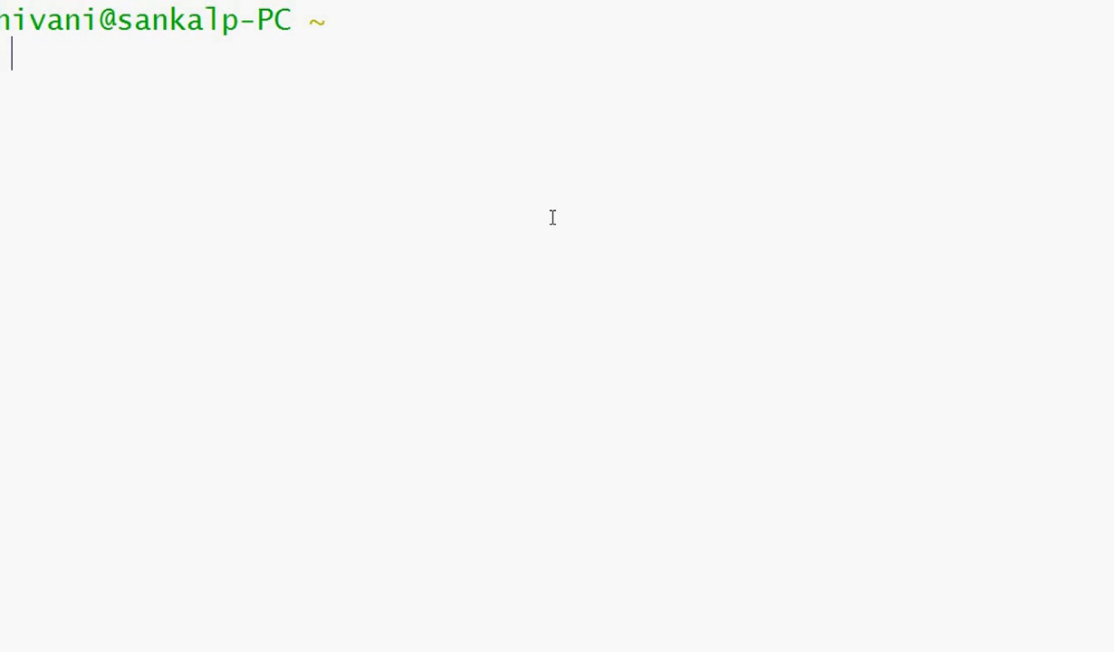
pyautogui.write('vi larges')
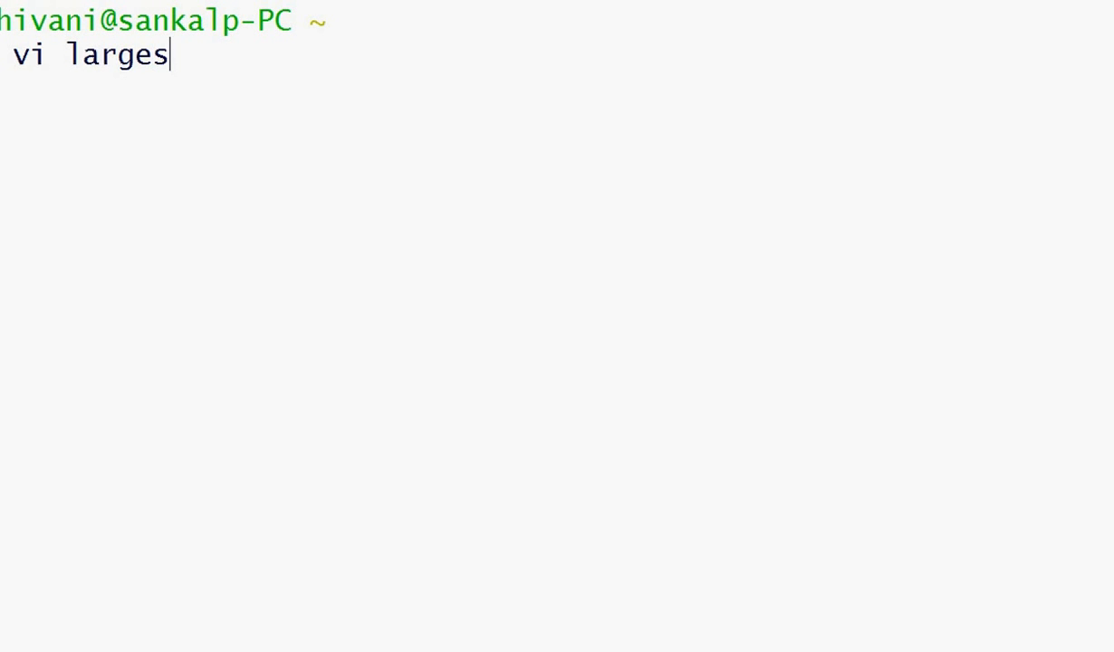
pyautogui.write('t.sh')
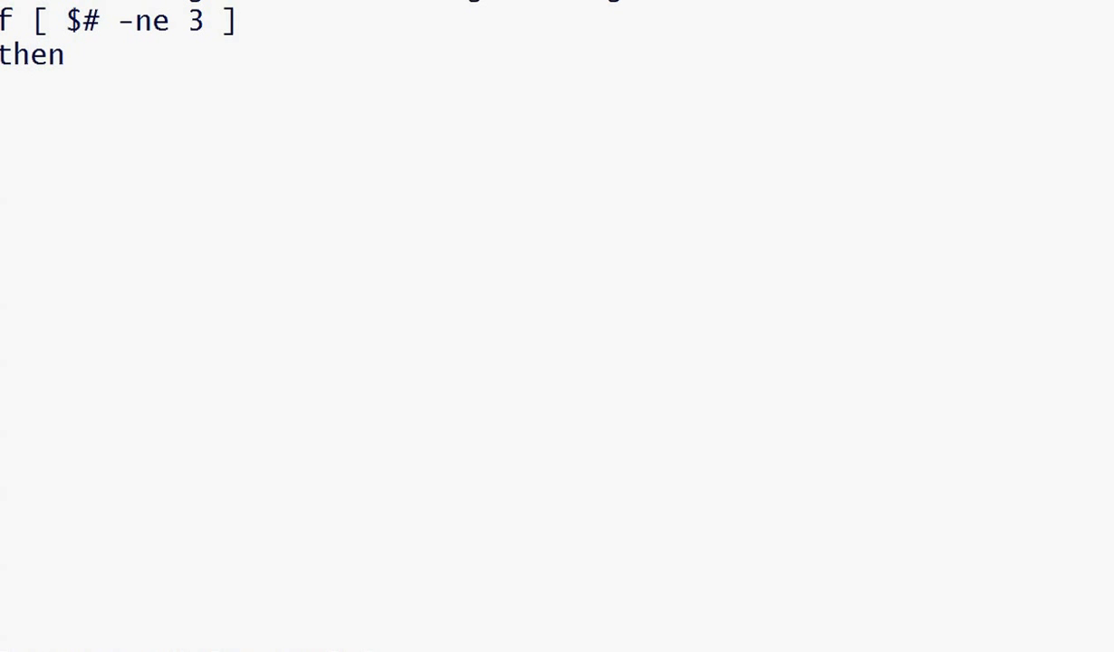
pyautogui.write('echo')
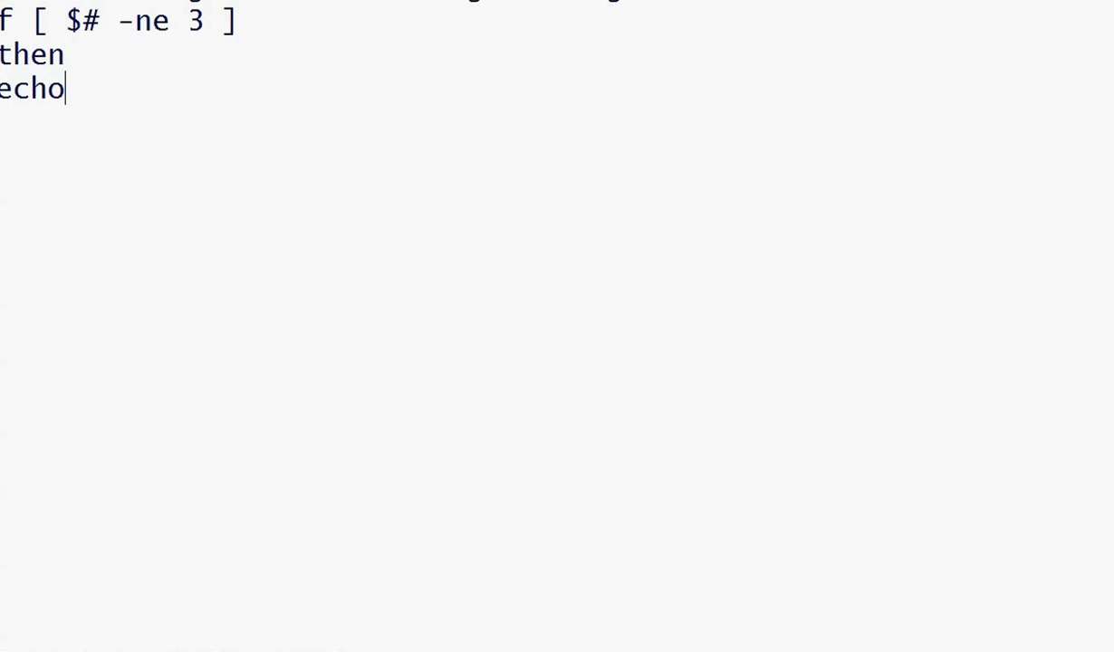
pyautogui.write('"')
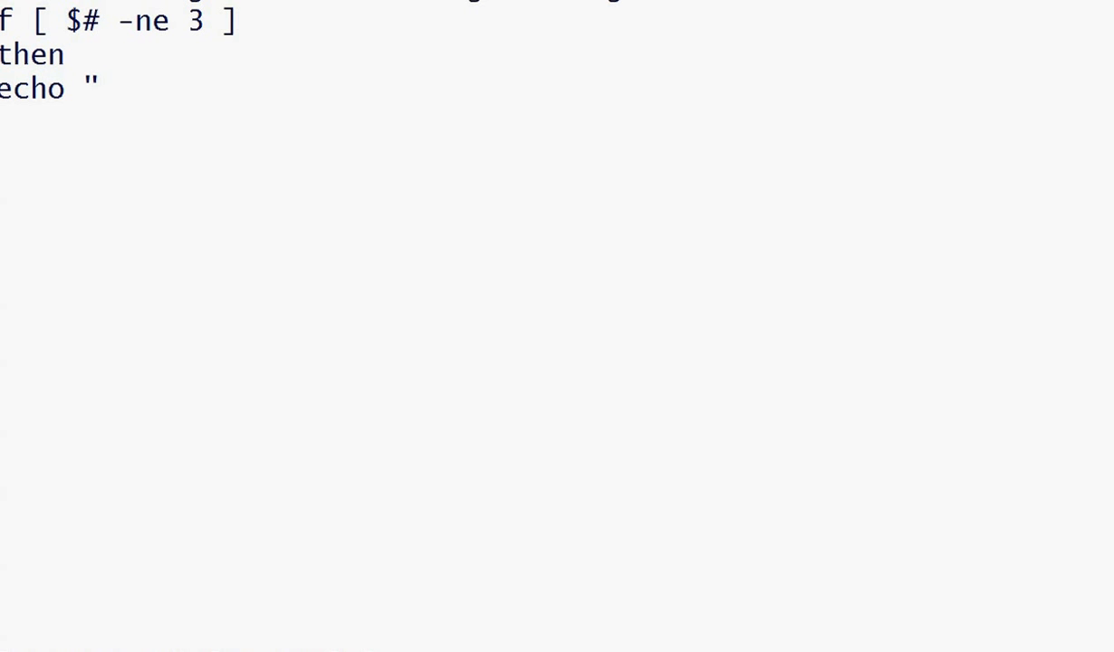
pyautogui.write('Pleas')
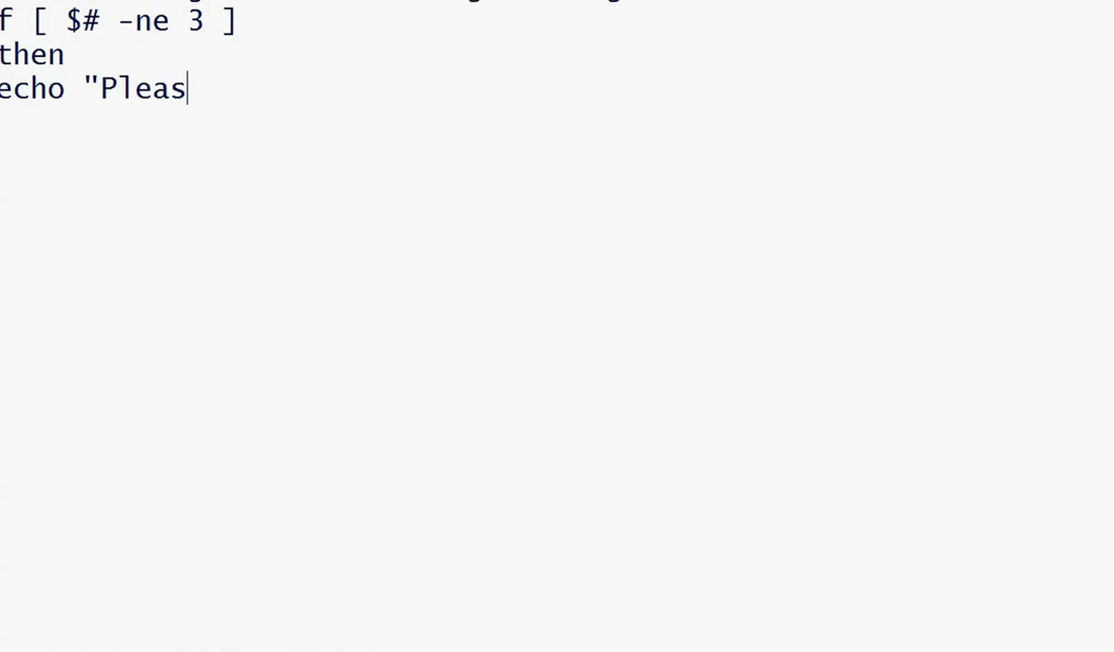
pyautogui.write('e')
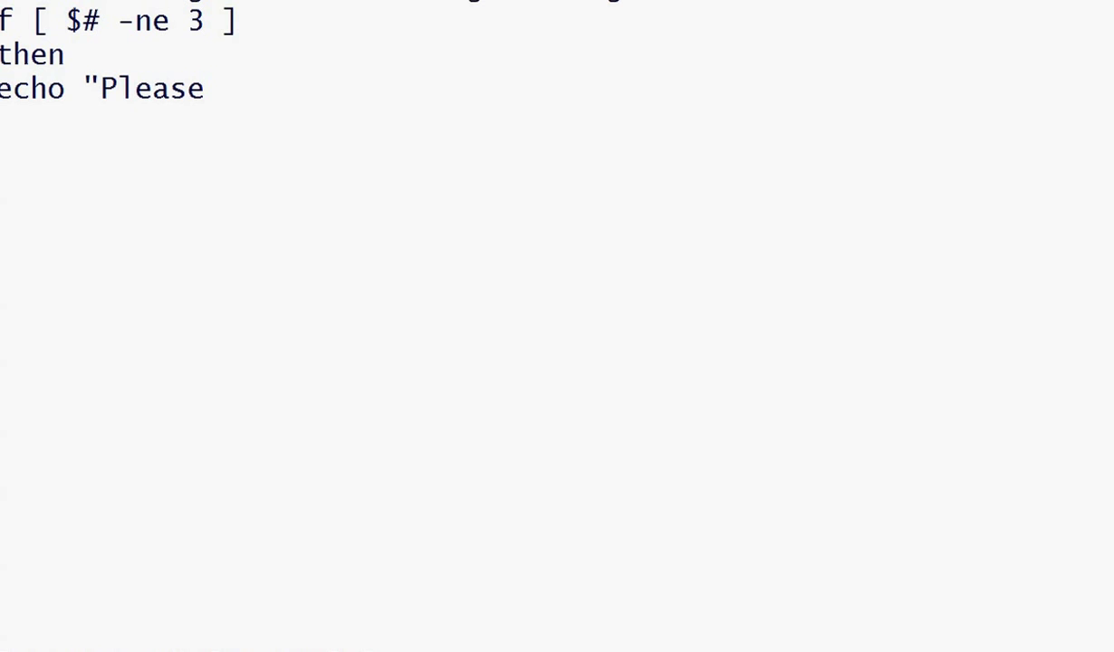
pyautogui.write('pro')
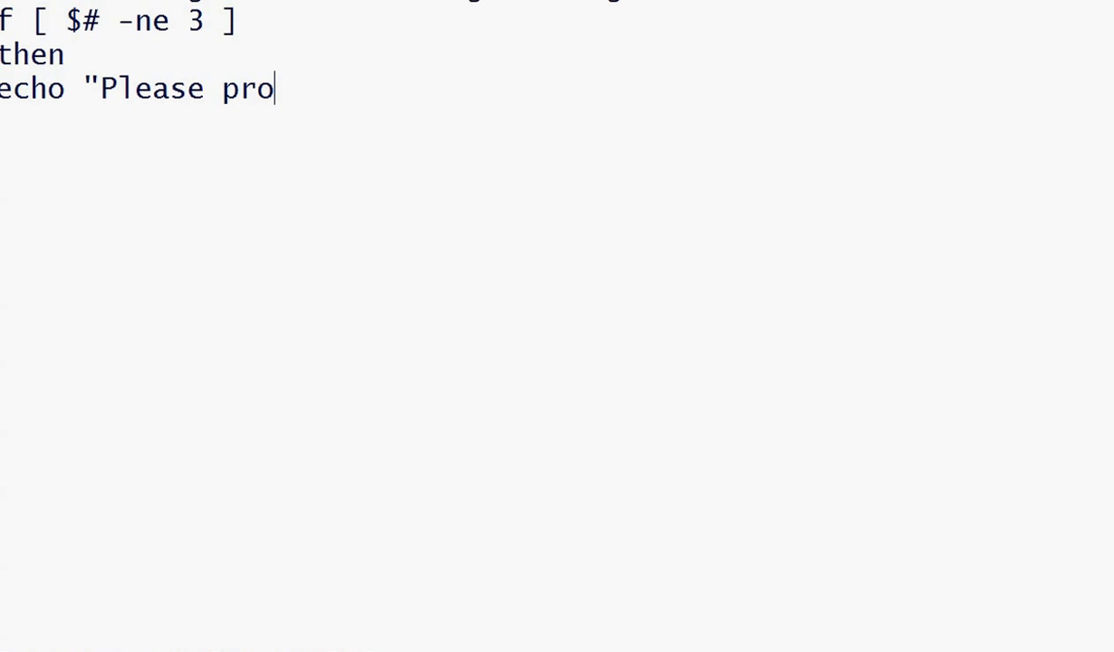
pyautogui.write('vide t')
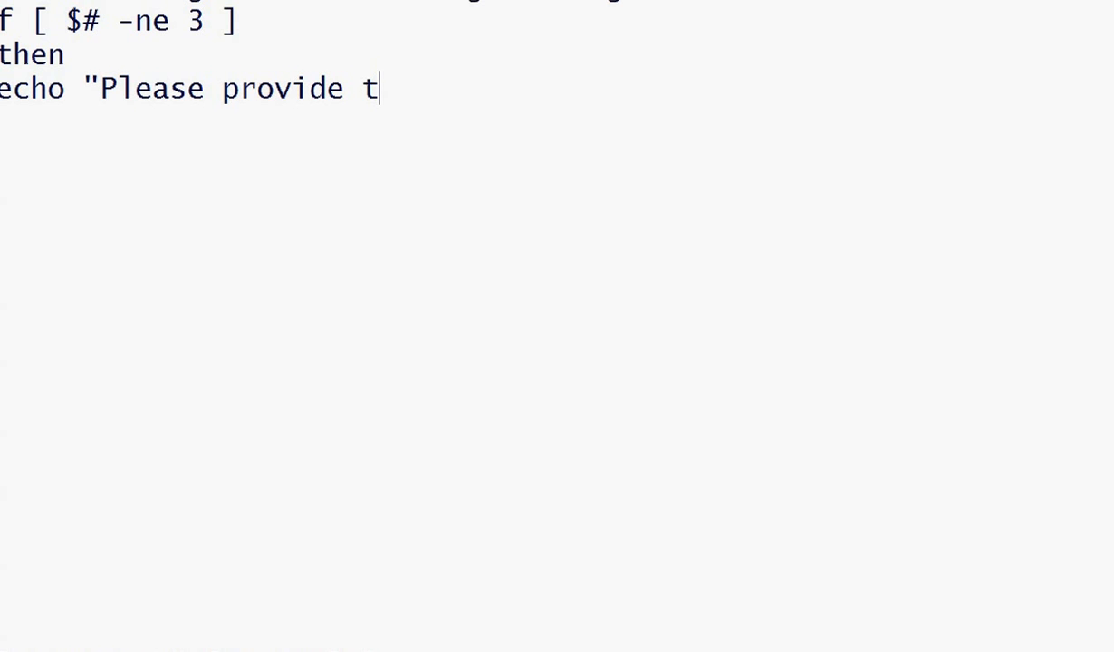
pyautogui.write('hree num')
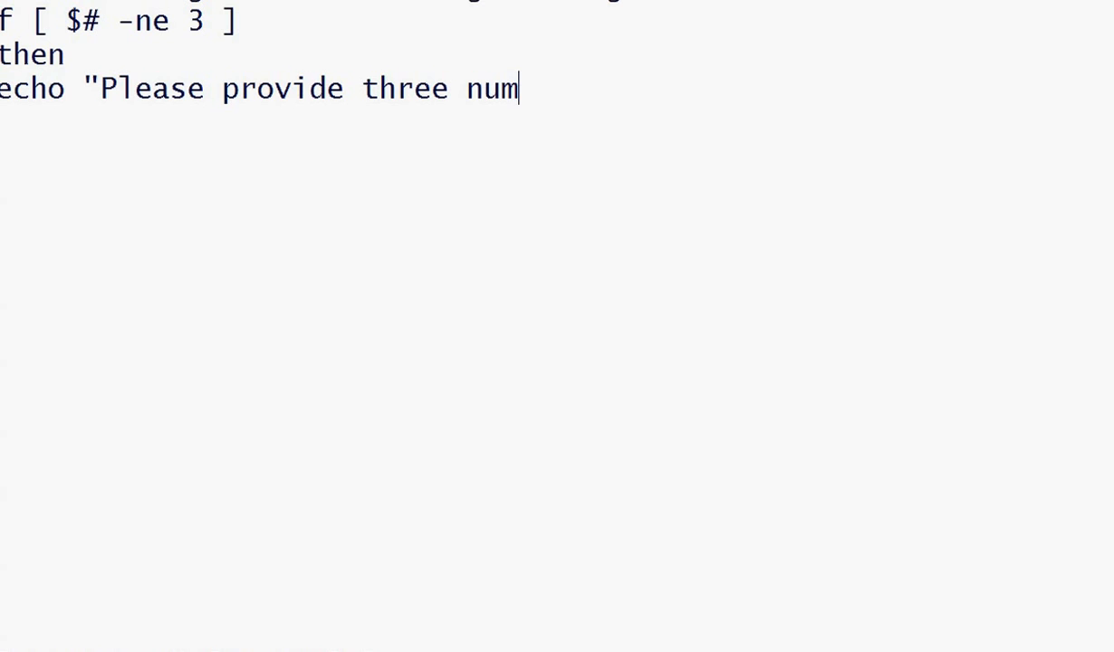
pyautogui.write('bers"')
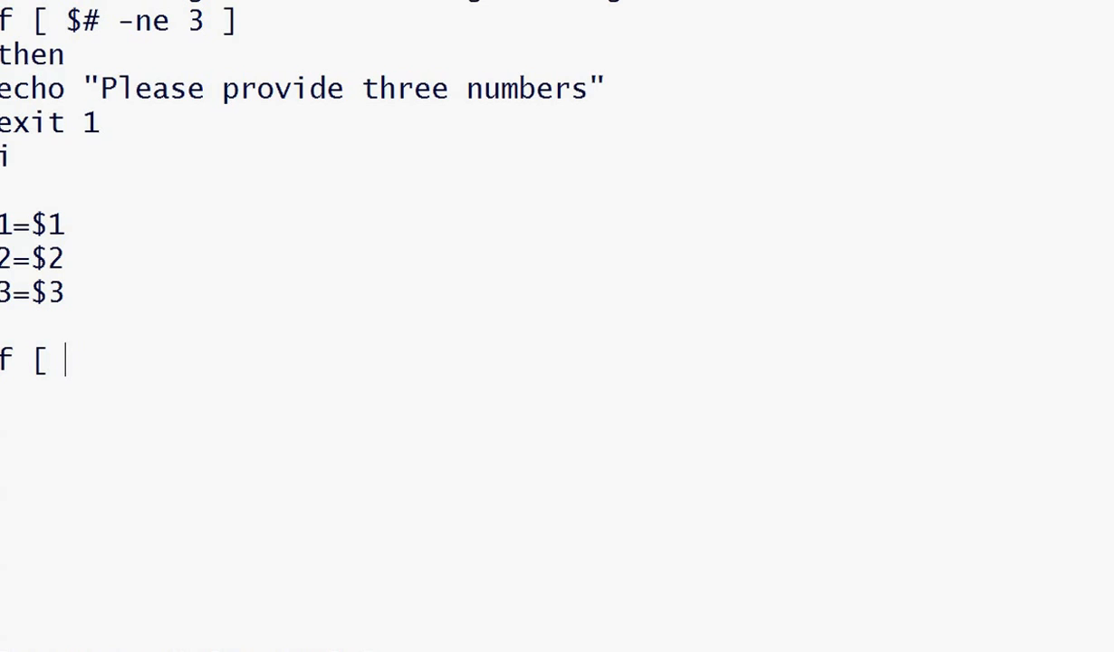
pyautogui.write('$n1 -gt $n2 ]')
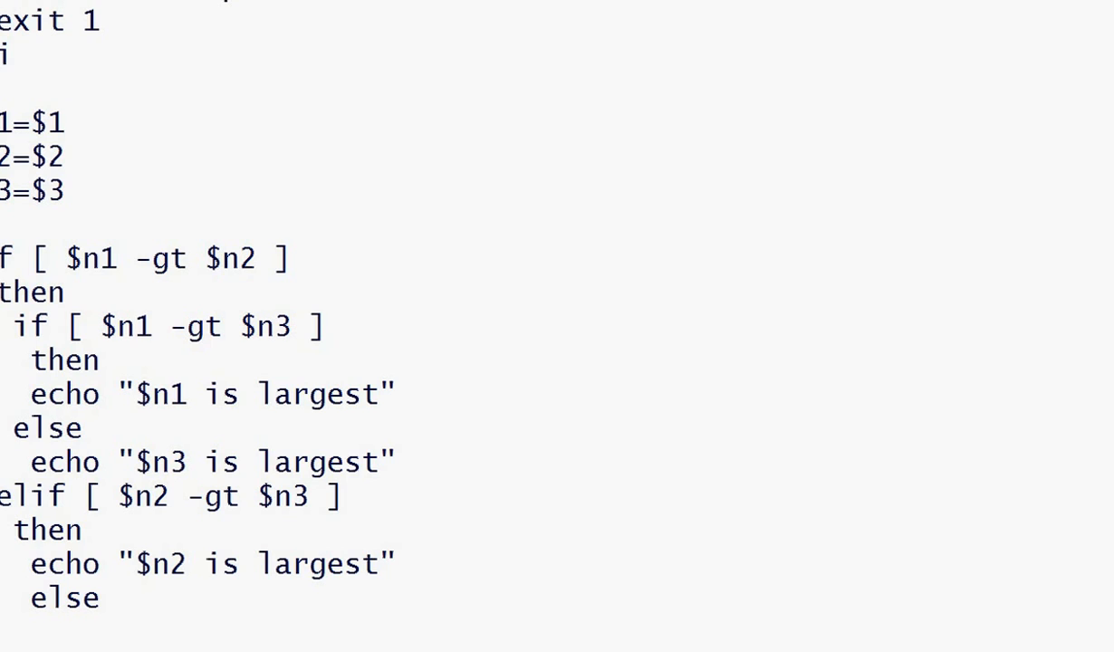
pyautogui.write('echo "')
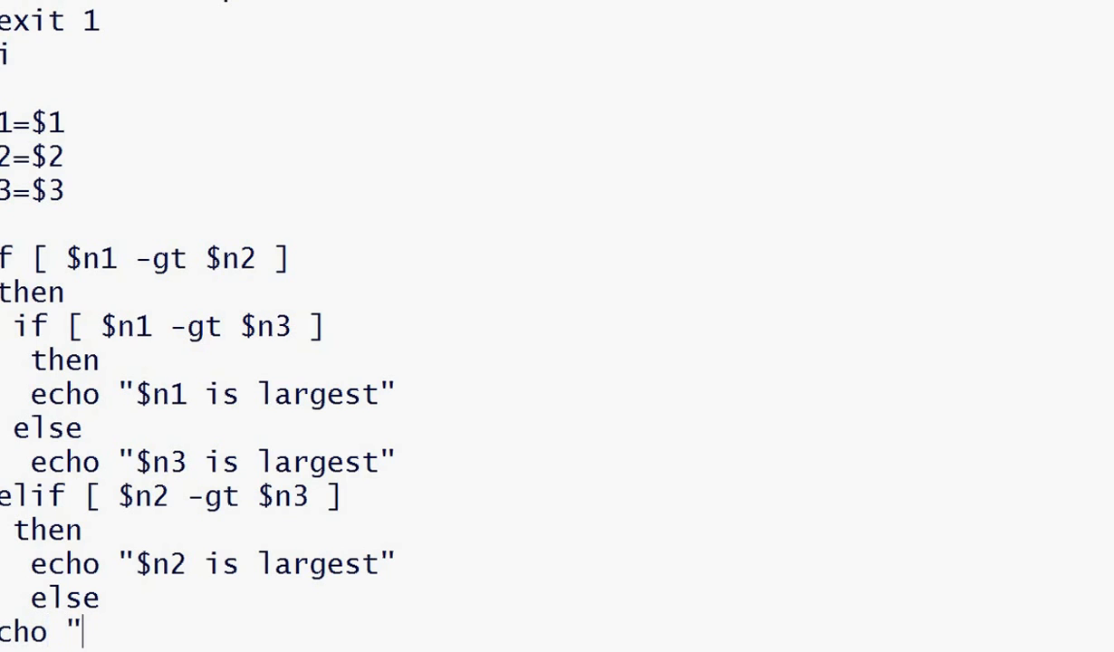
pyautogui.write('$n')
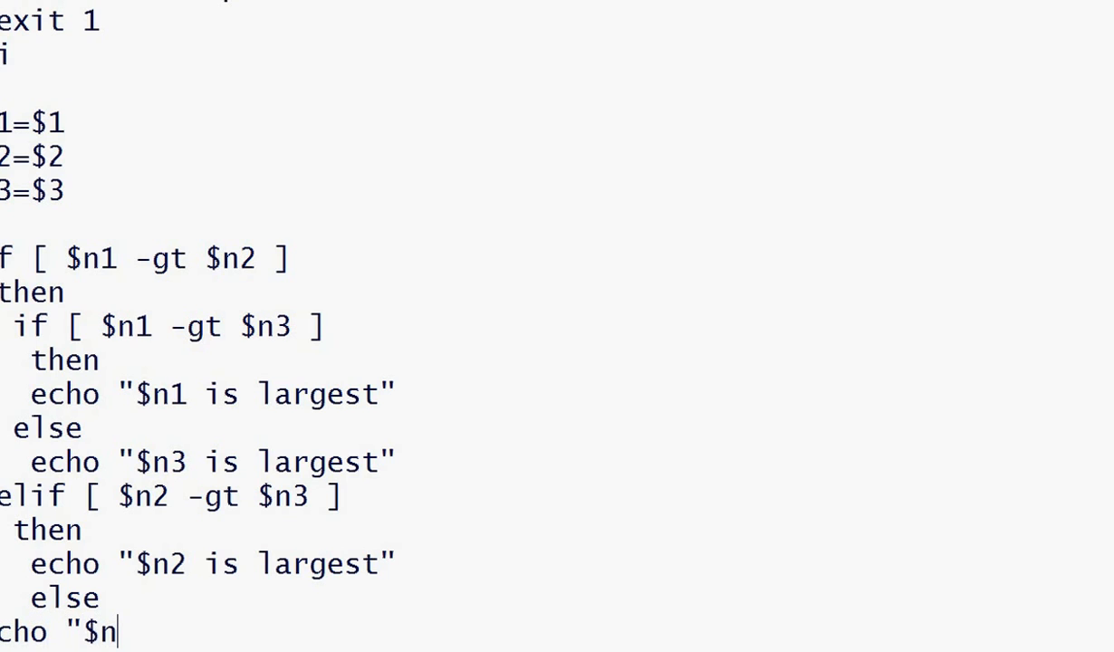
pyautogui.write('3 is lar')
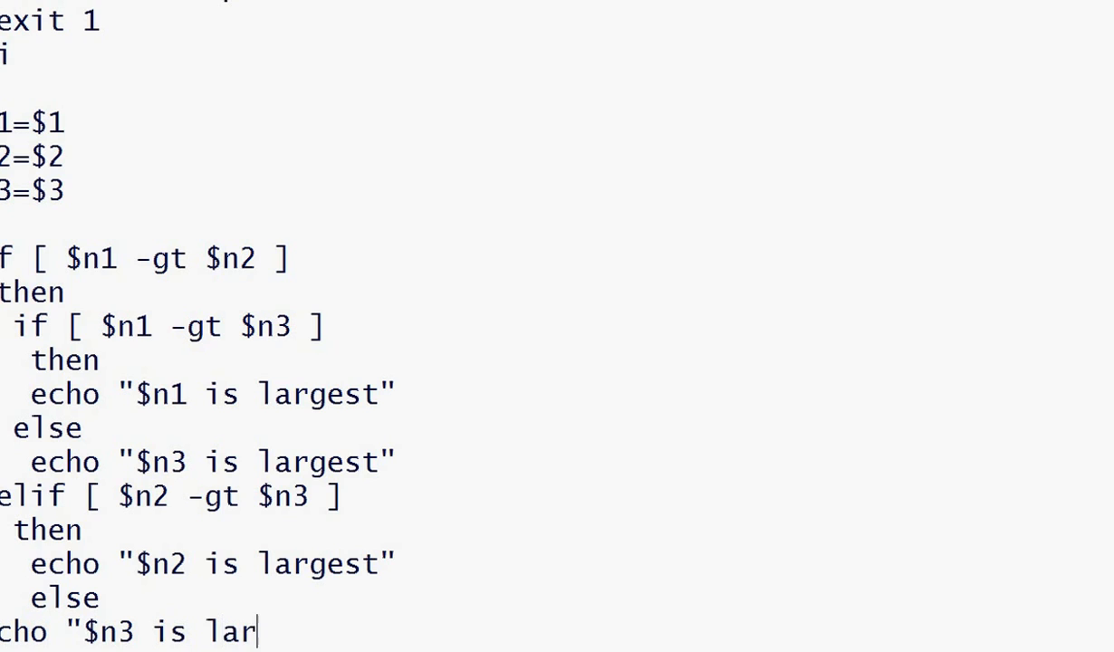
pyautogui.write('gest')
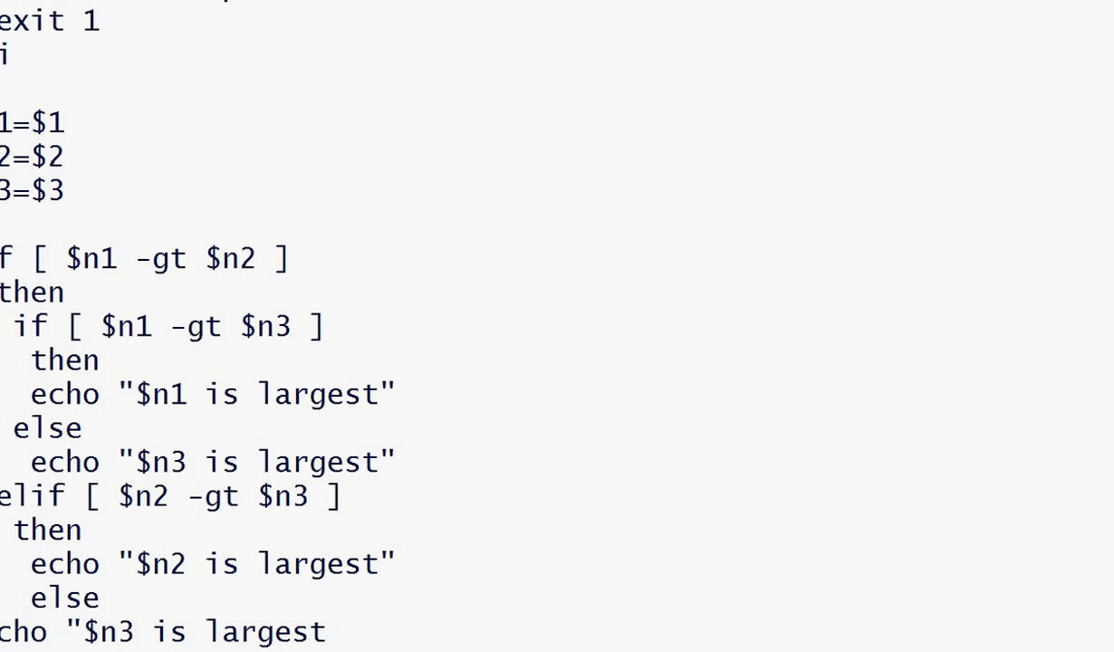
pyautogui.scroll(-3)
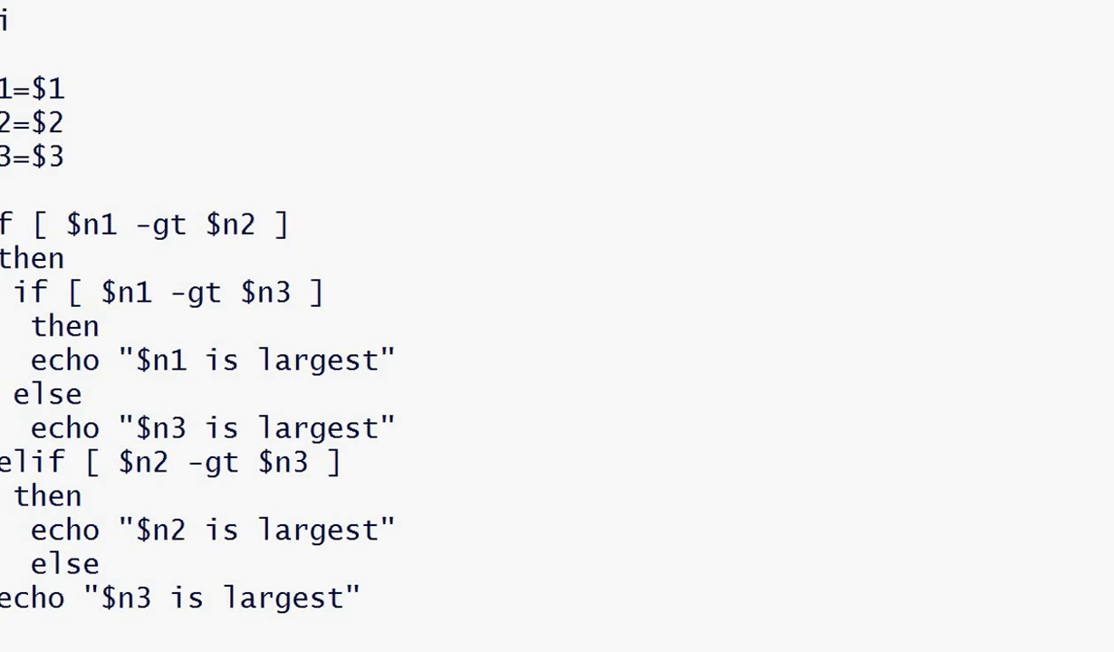
pyautogui.write('i')
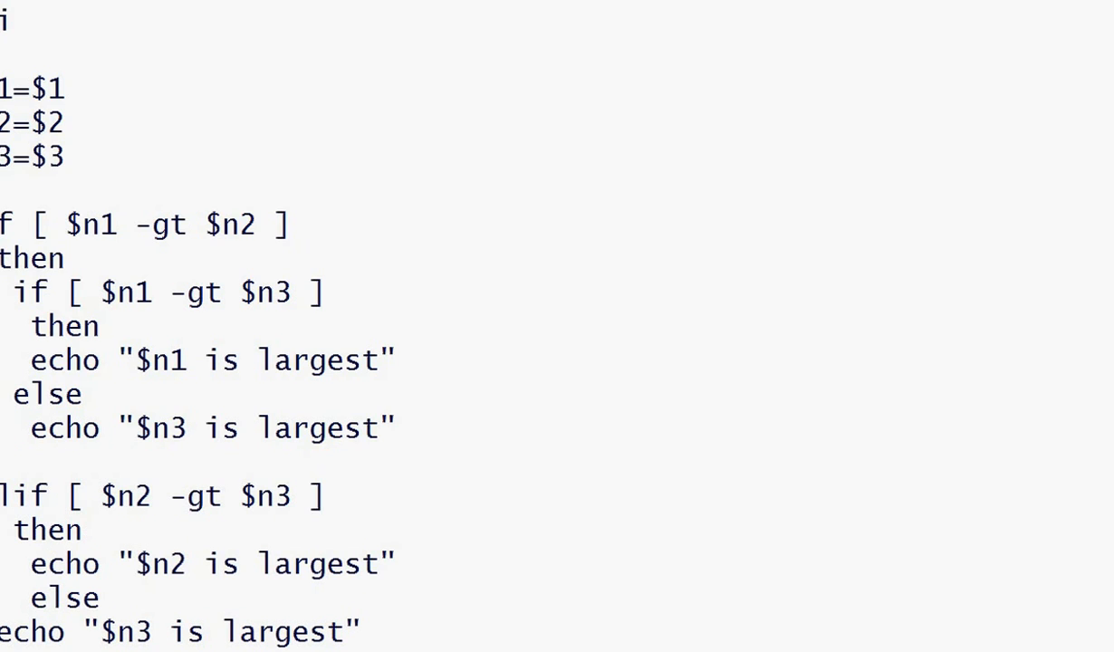
pyautogui.write('fi')
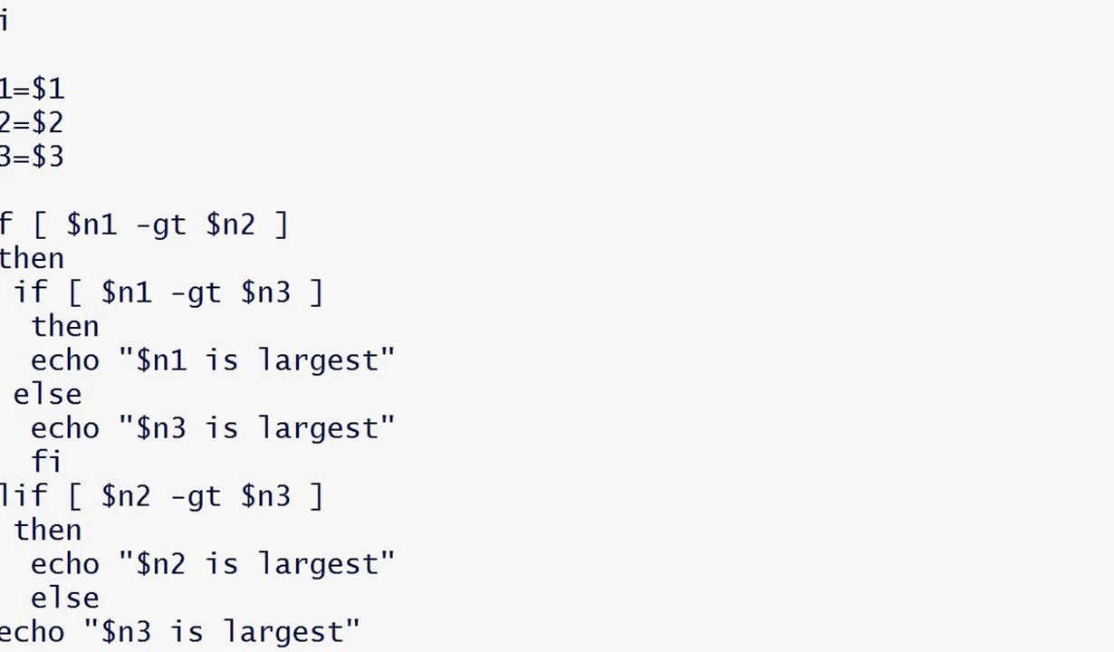